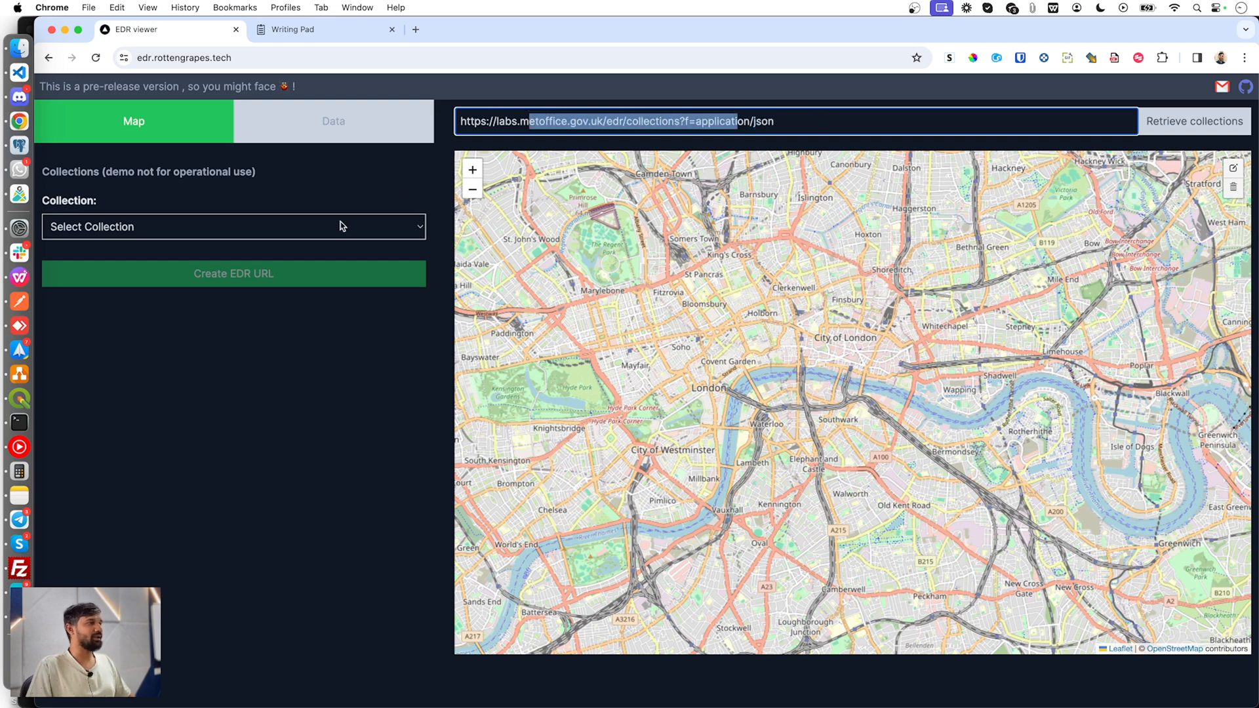
Step: Choose Road data from the Collection list so its query options appear
click(234, 227)
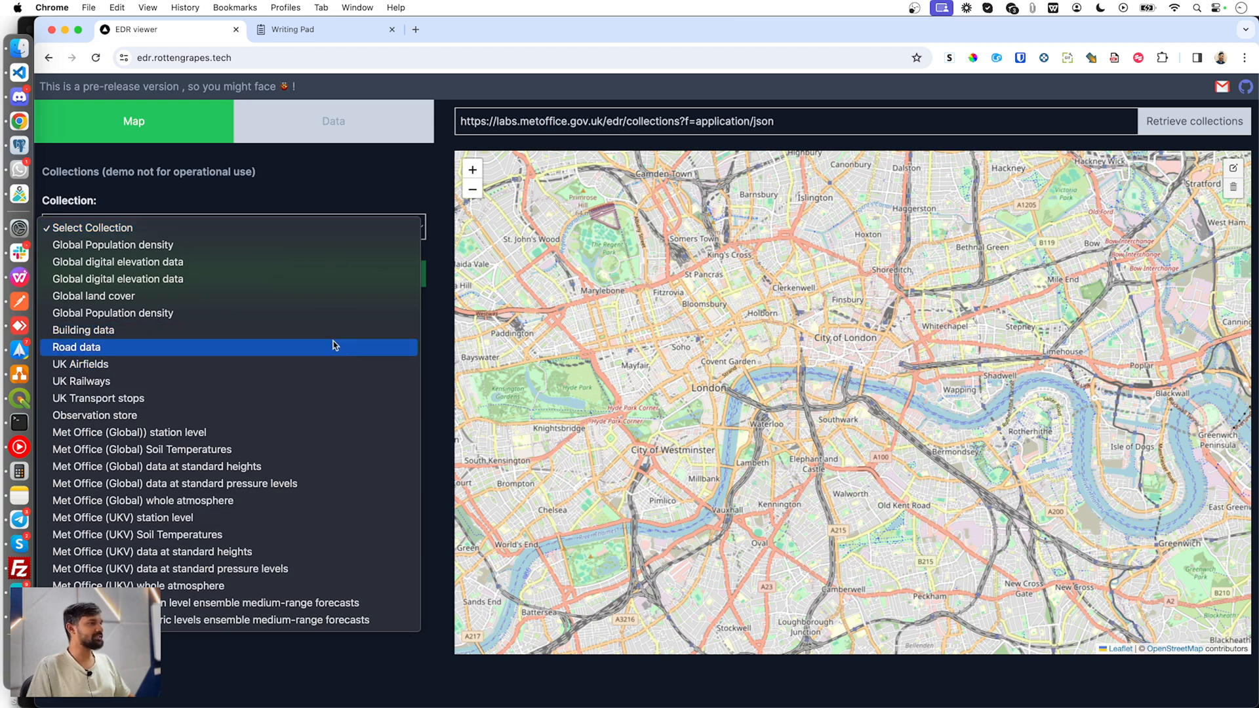
click(78, 346)
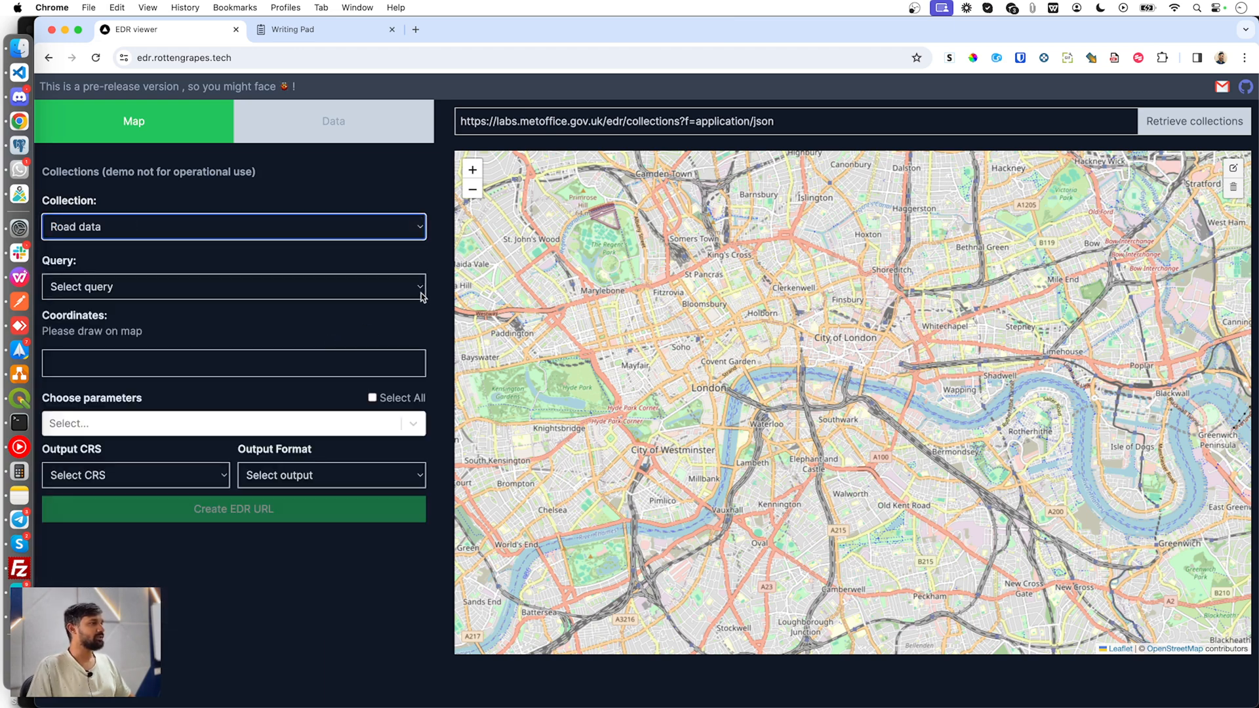
Step: Set a position query and place a point marker near the City of London
click(233, 287)
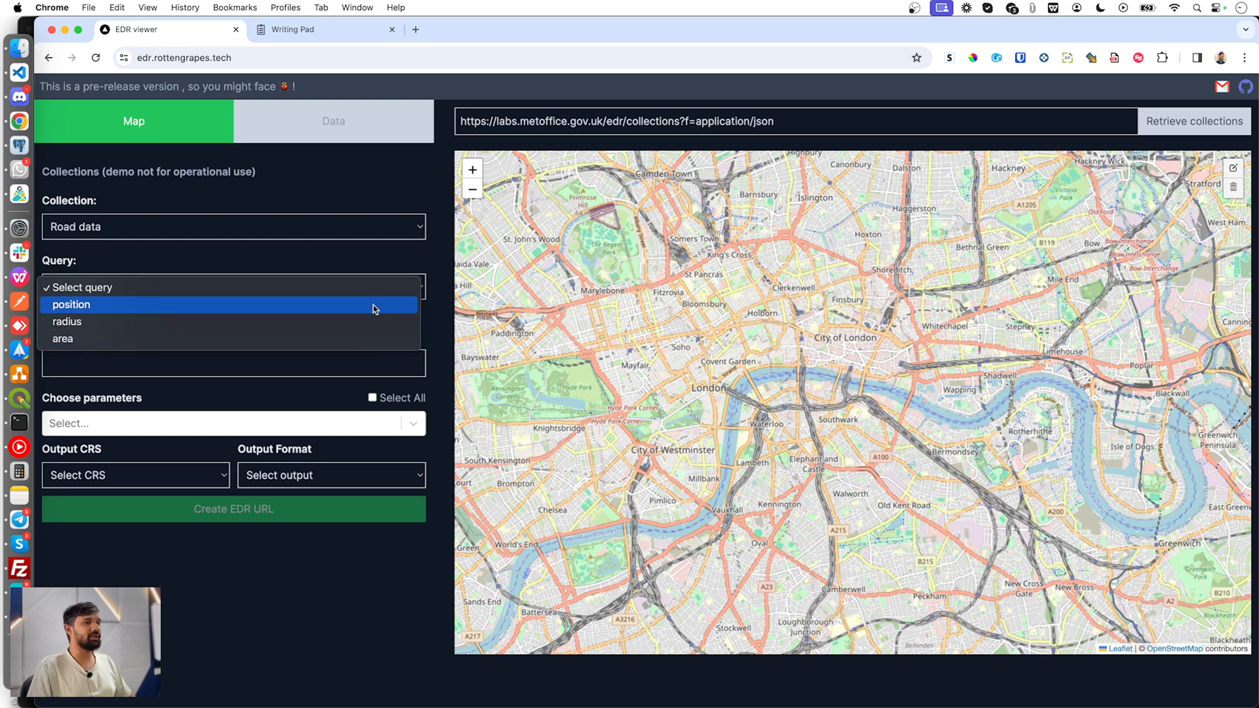
mouse_move(370, 310)
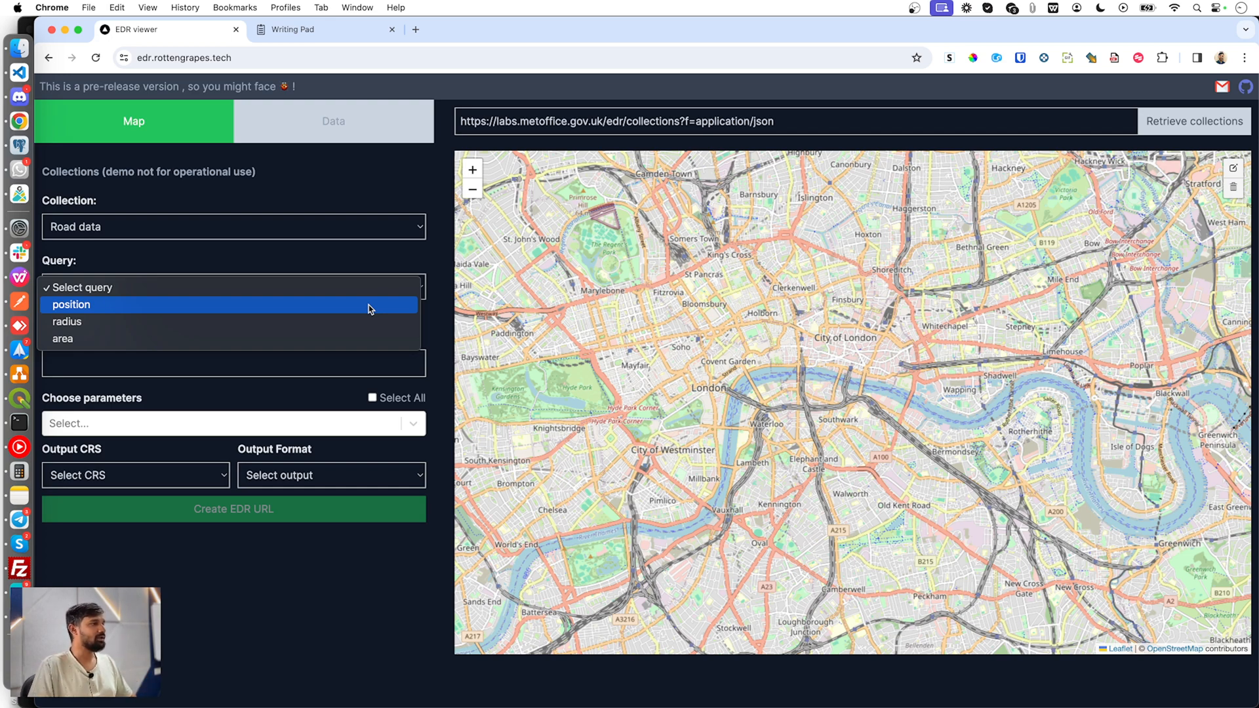
click(71, 304)
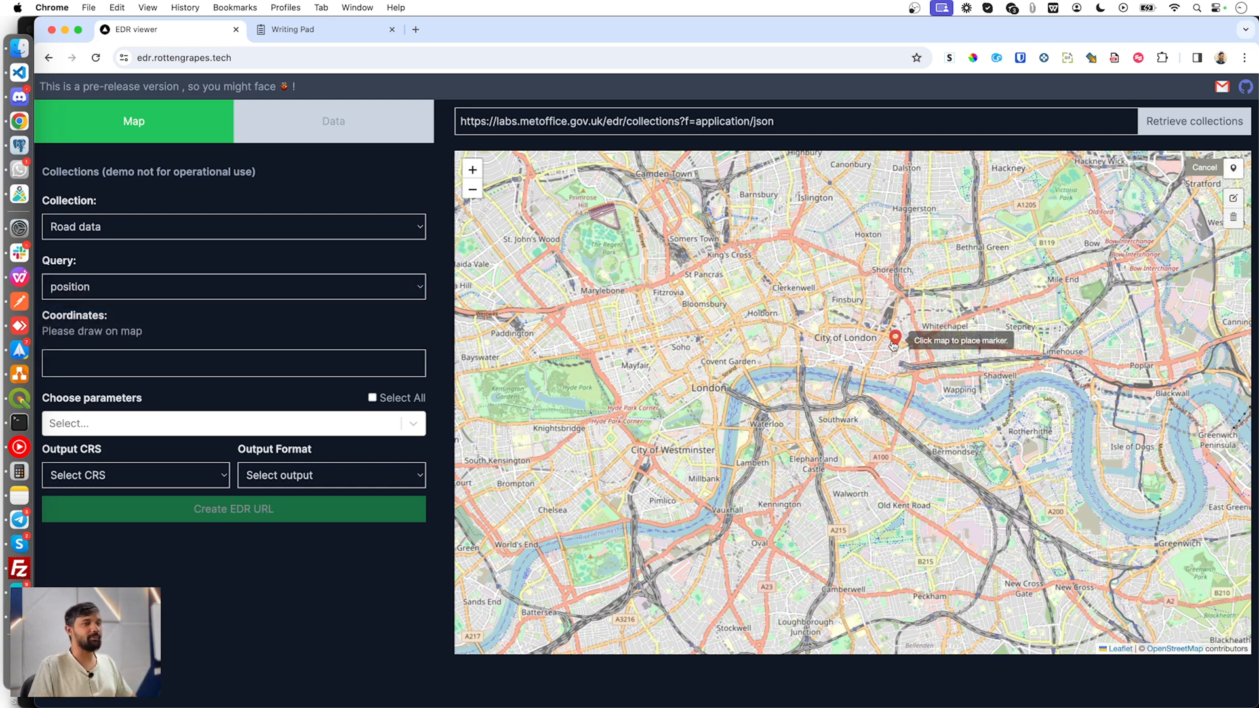
click(234, 287)
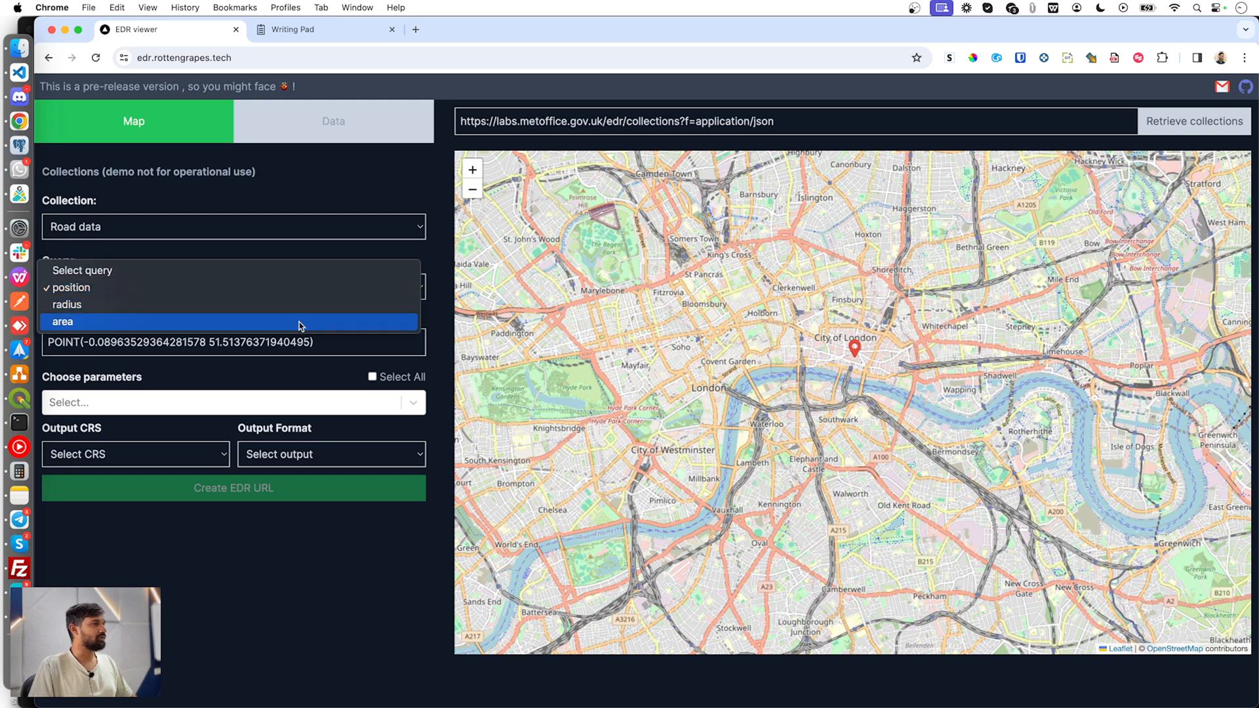
Step: Switch to an area query and outline a polygon over the City of London
click(63, 322)
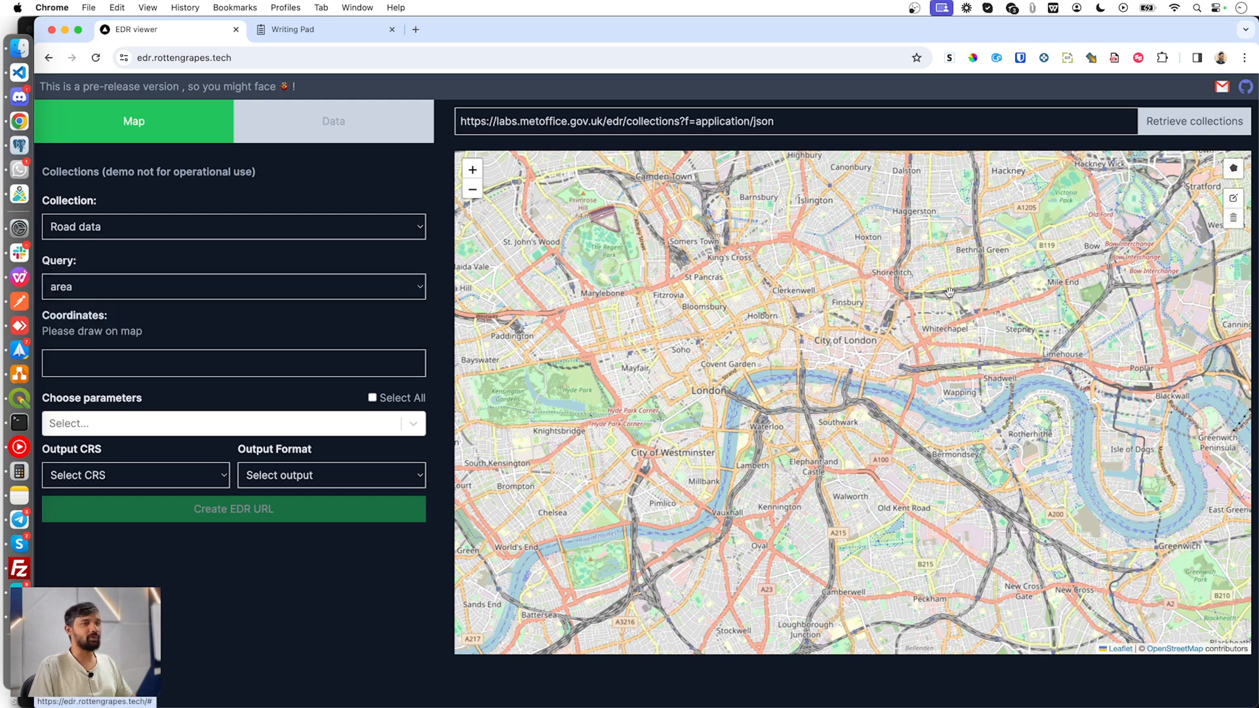
click(813, 360)
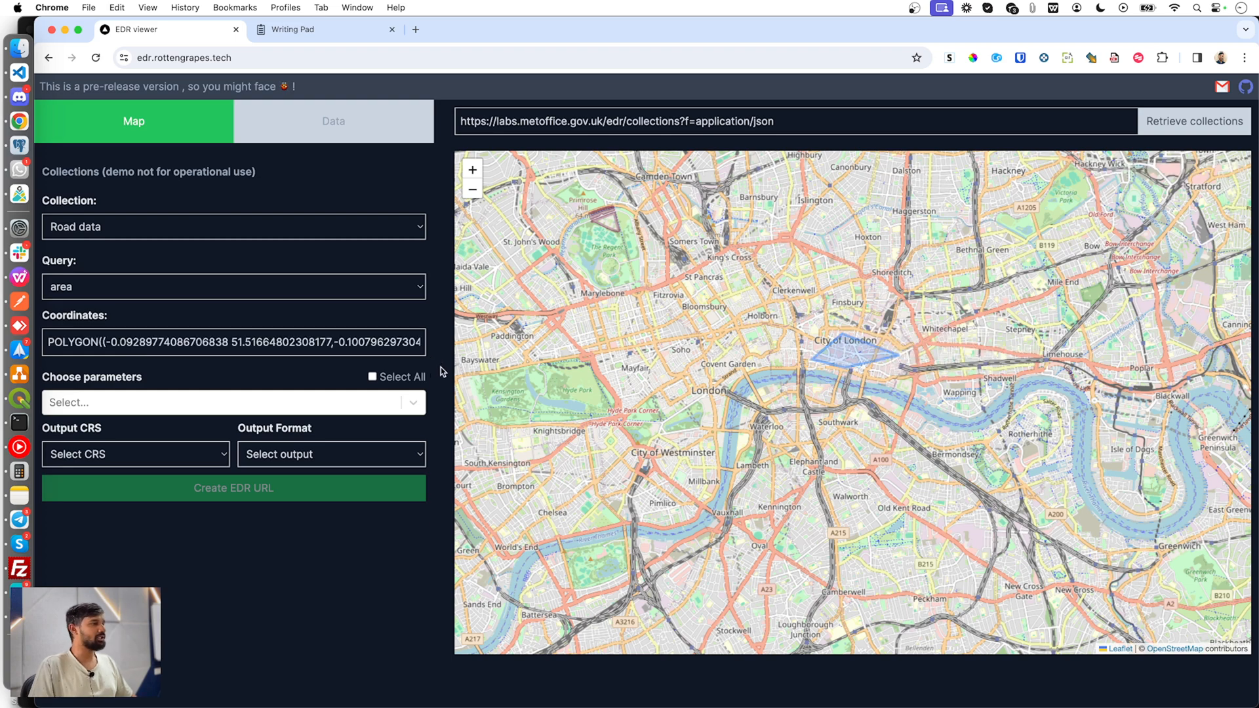
click(233, 403)
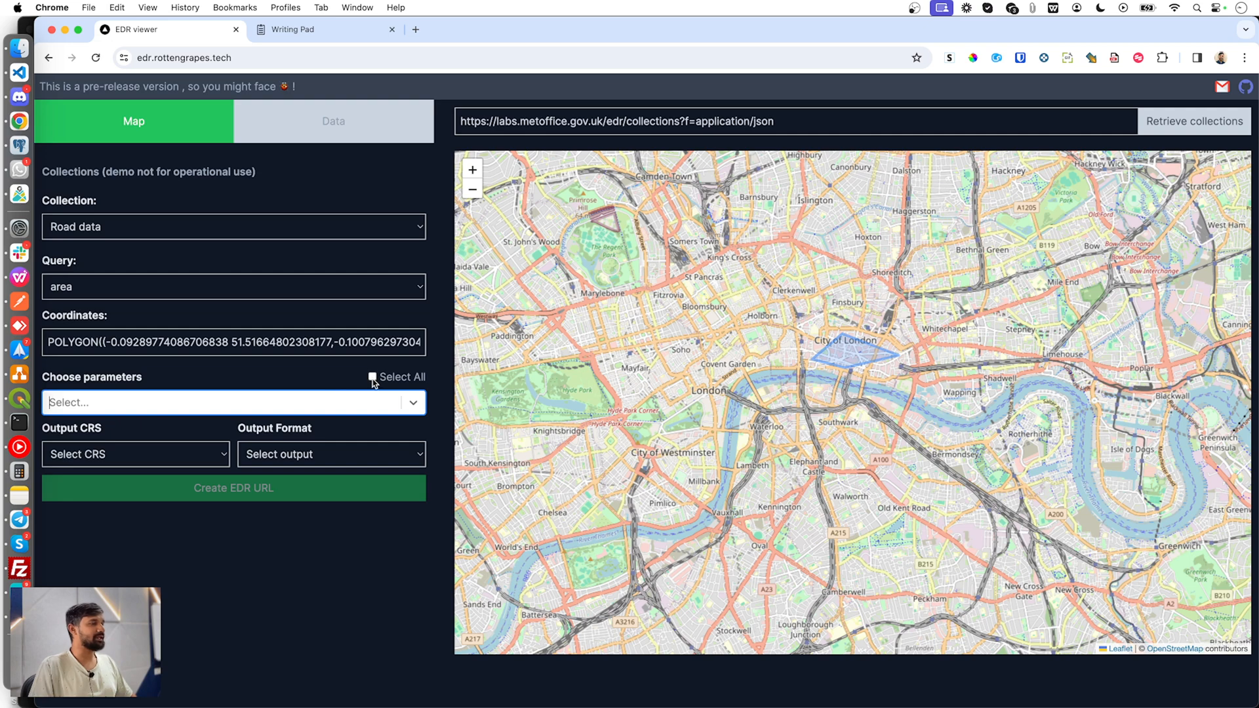
Step: Select all parameters and generate the EDR URL for GeoJSON road data in EPSG:4326
click(373, 378)
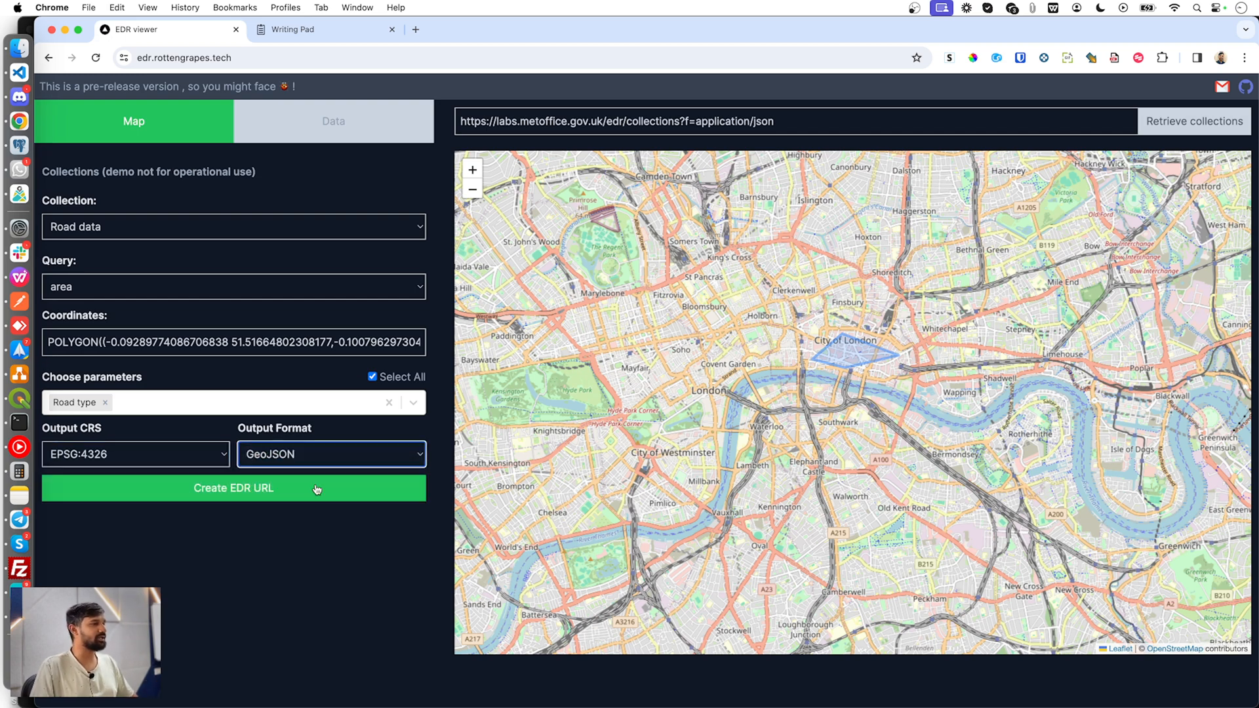
click(234, 487)
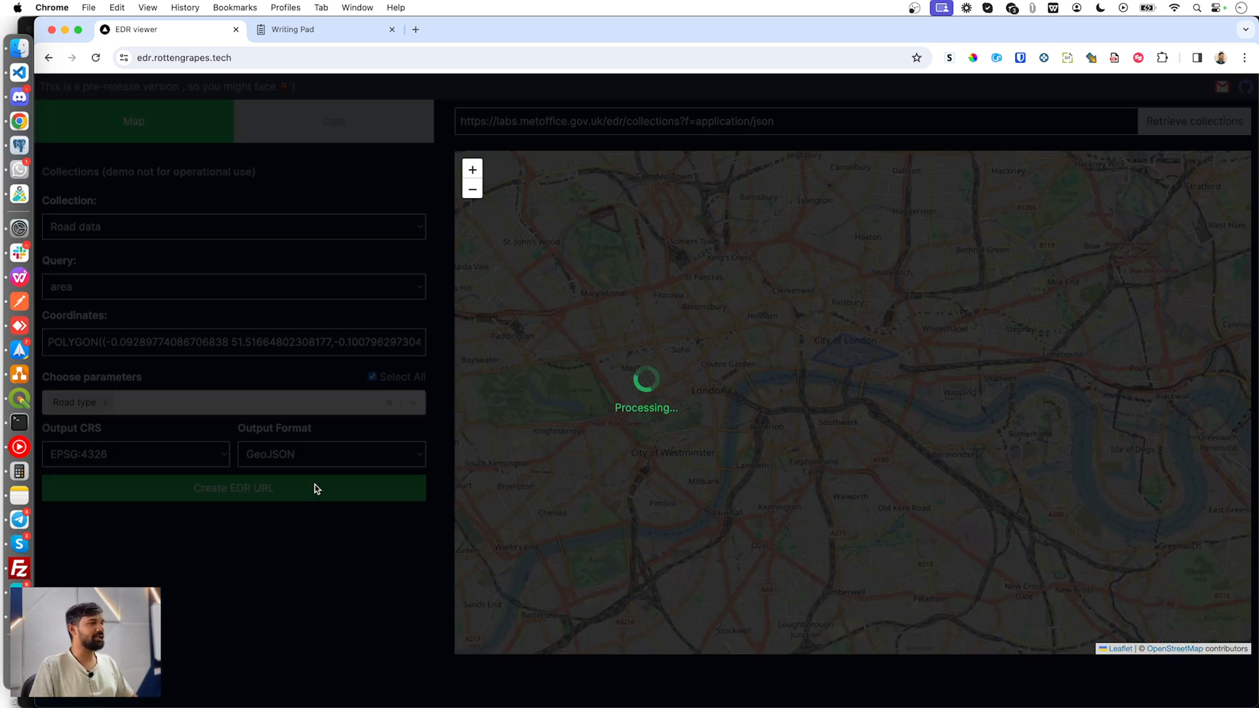
click(233, 488)
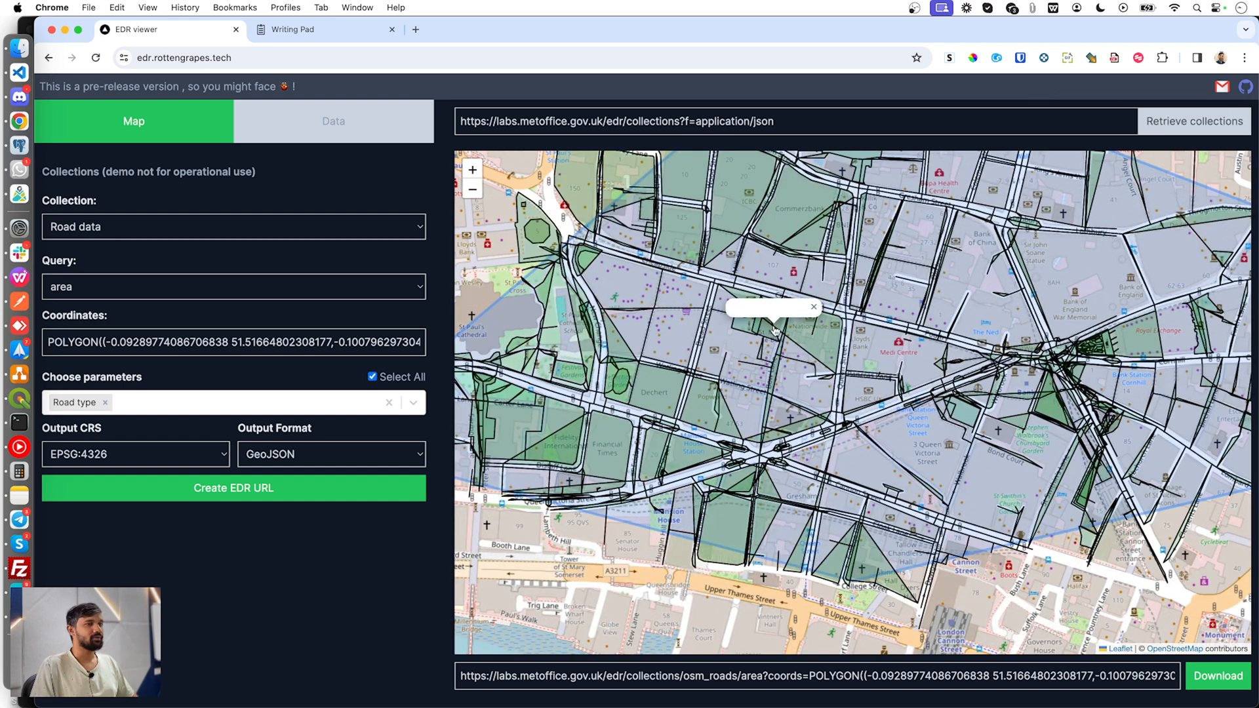
Step: Download the City of London road data as a GeoJSON file from the generated URL
click(802, 675)
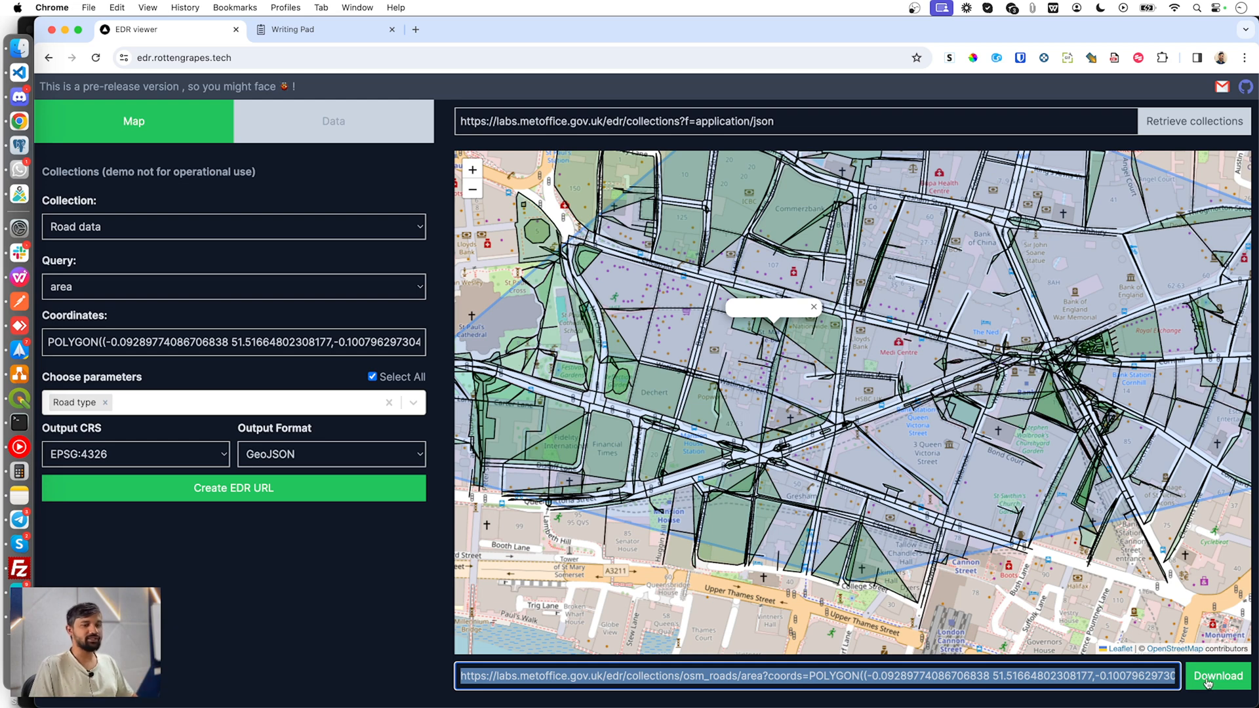
click(1218, 675)
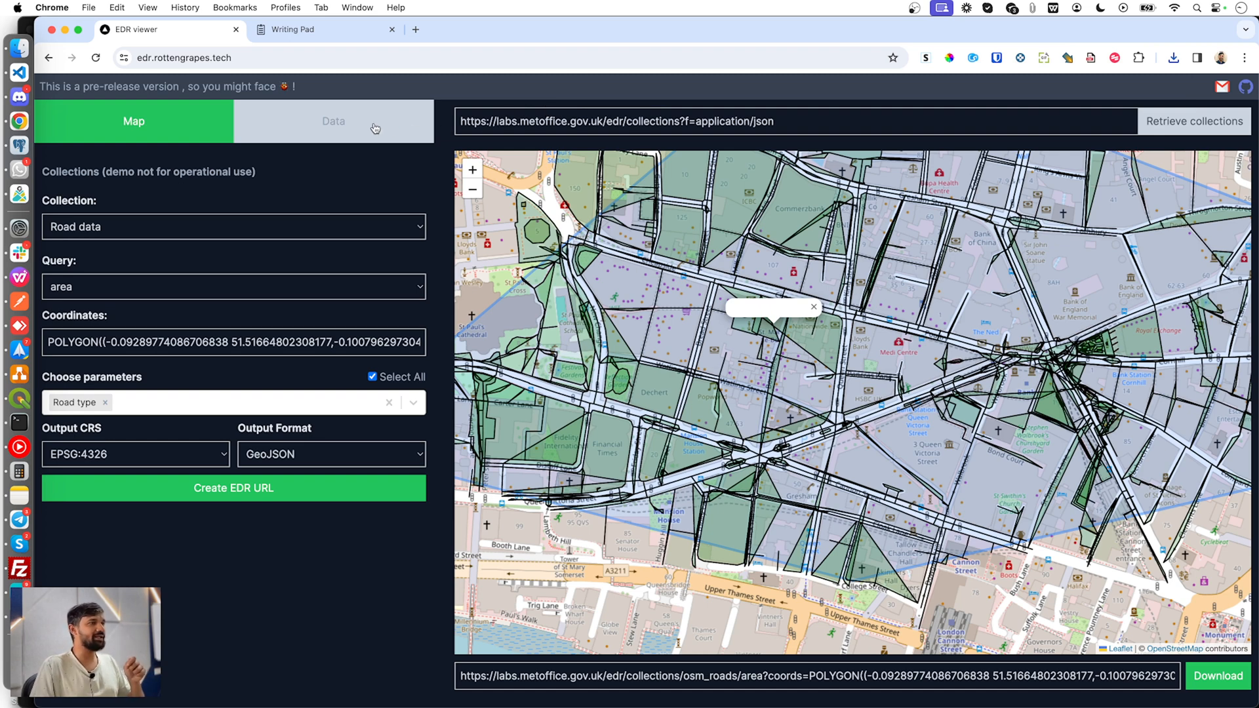
Step: Inspect the returned FeatureCollection JSON, expanding features and the first feature's properties
click(332, 121)
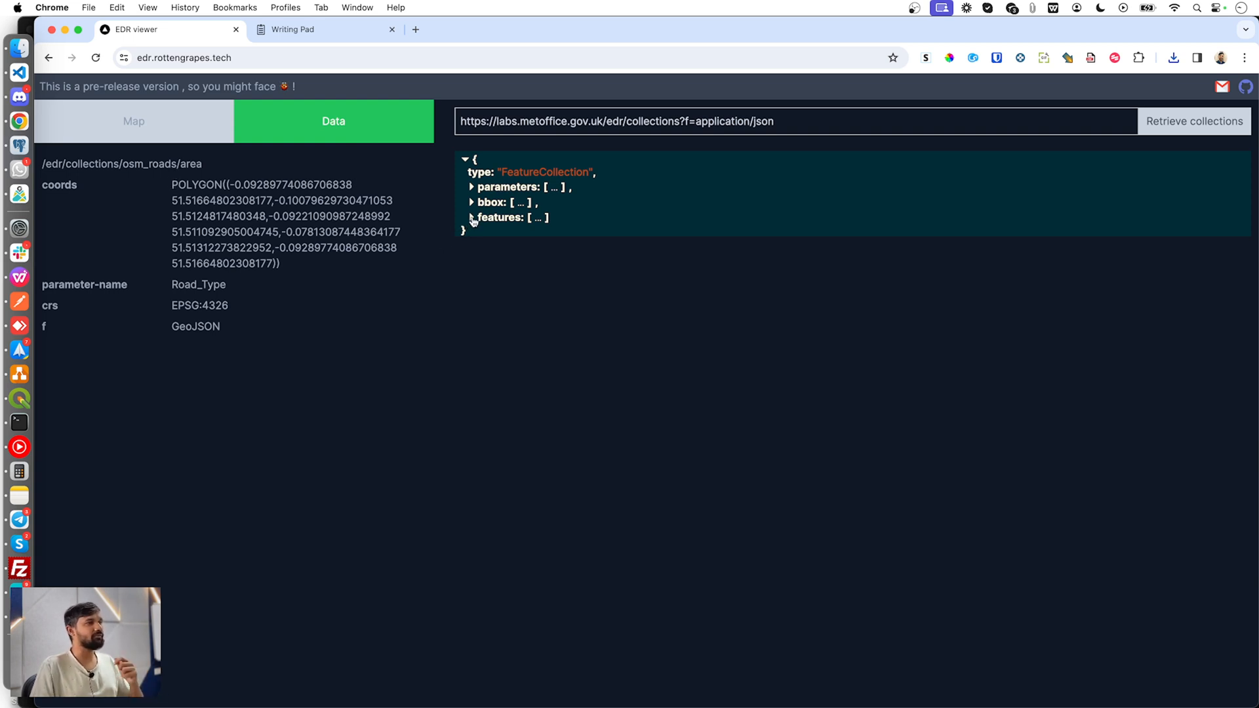
click(472, 218)
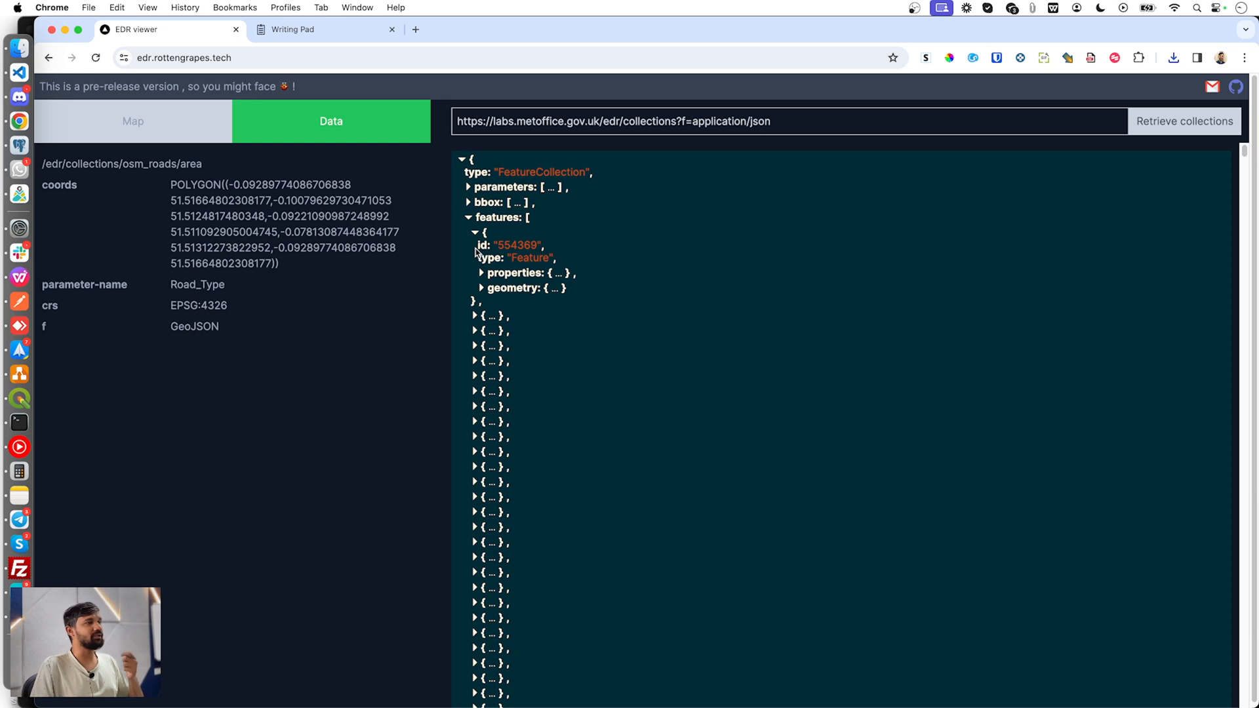
click(482, 273)
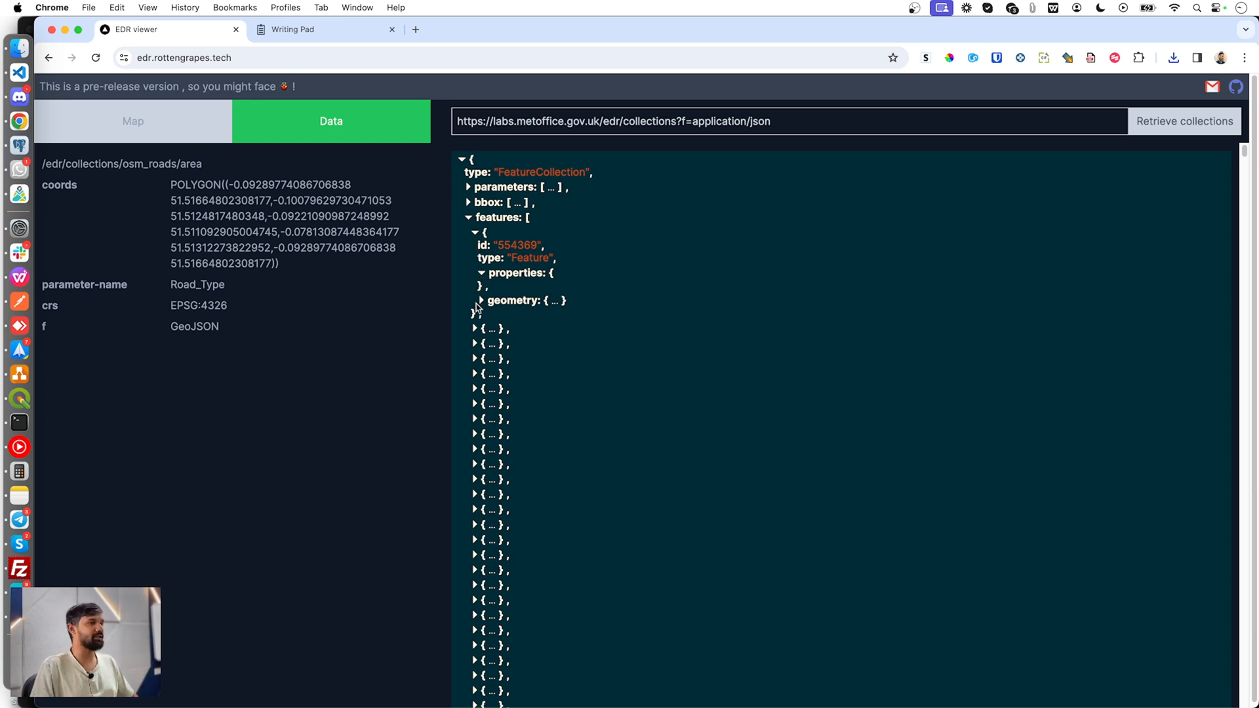
click(132, 121)
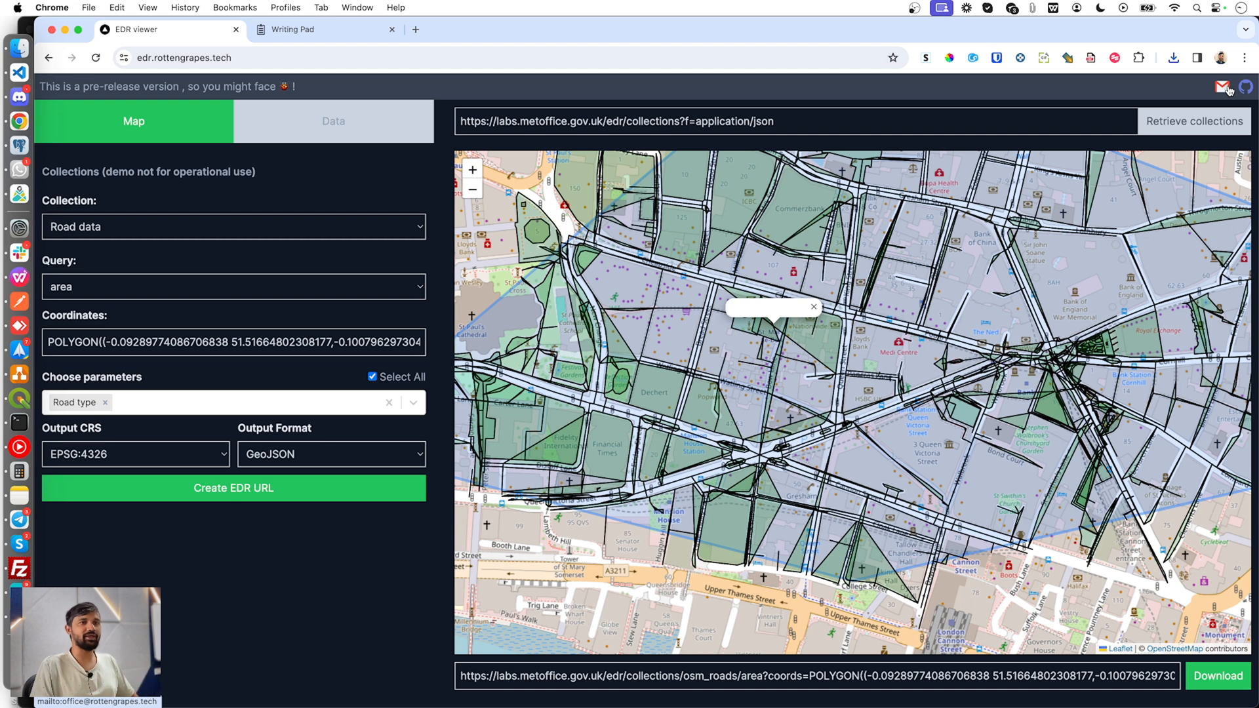
Step: Follow the contact email link and open the edr-viewer GitHub repository
click(415, 31)
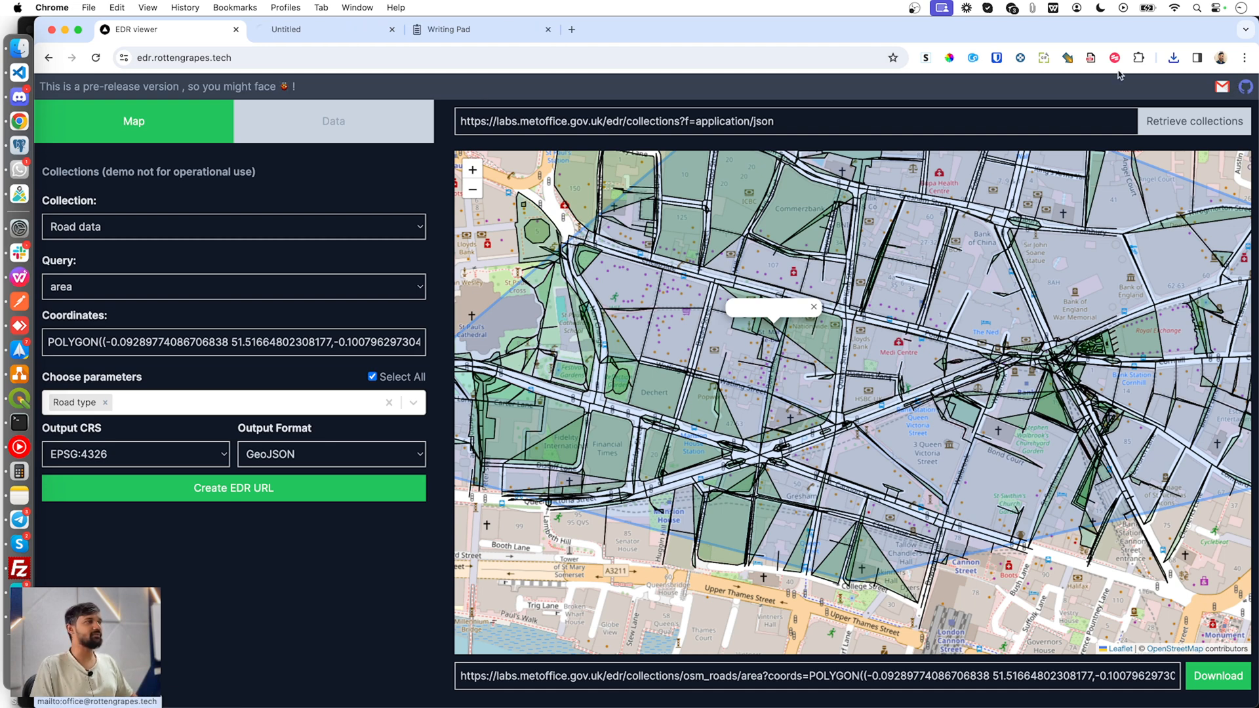
click(325, 28)
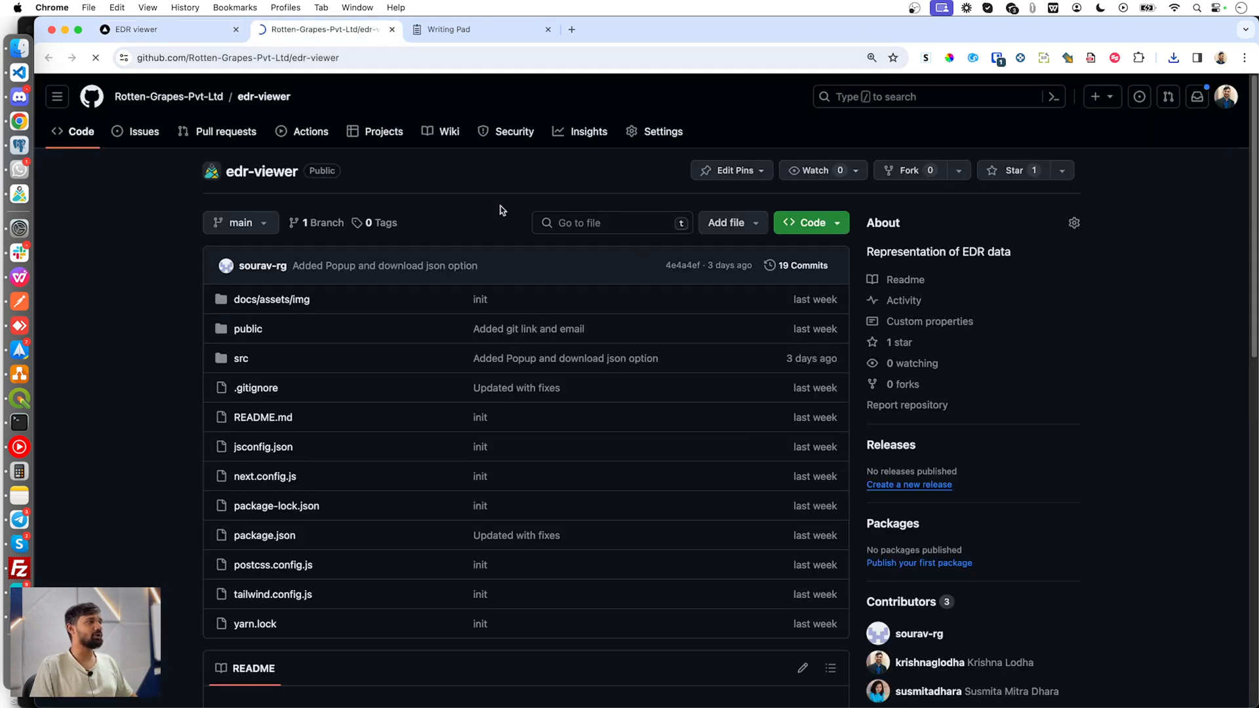